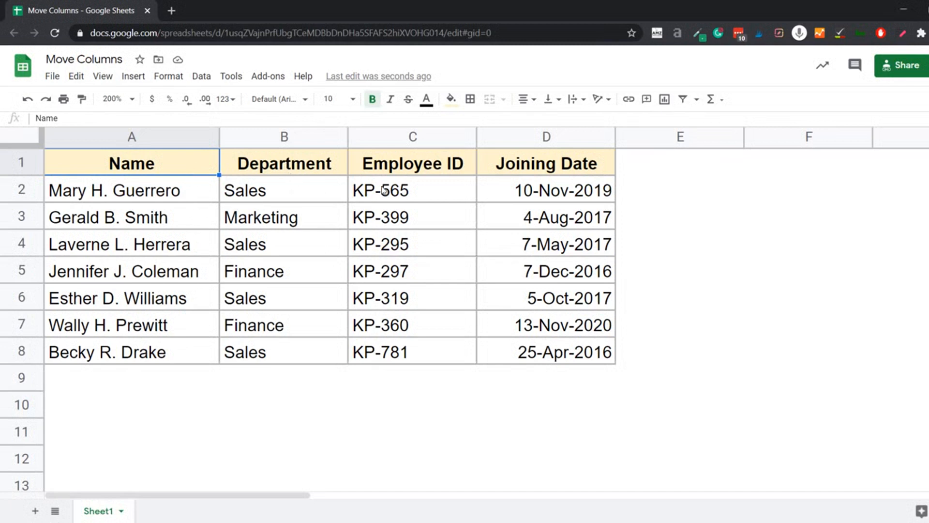
mouse_move(383, 162)
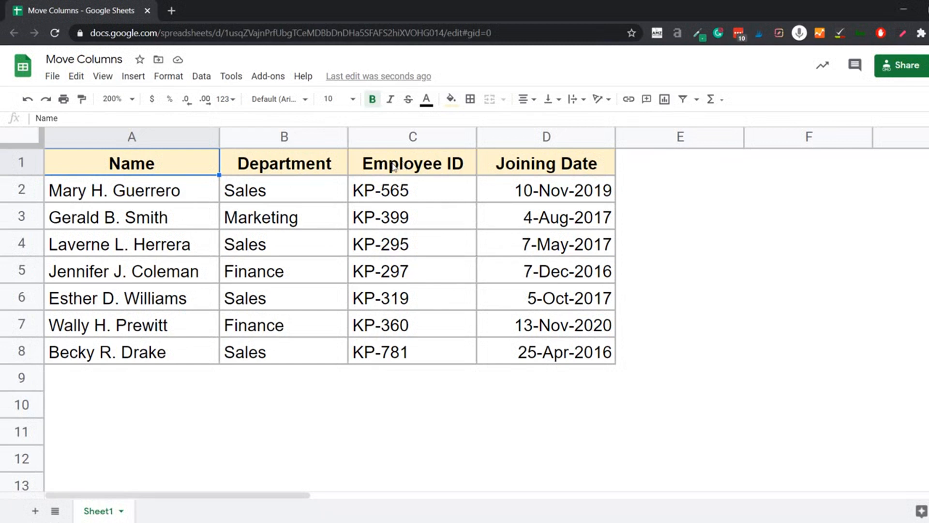
mouse_move(402, 150)
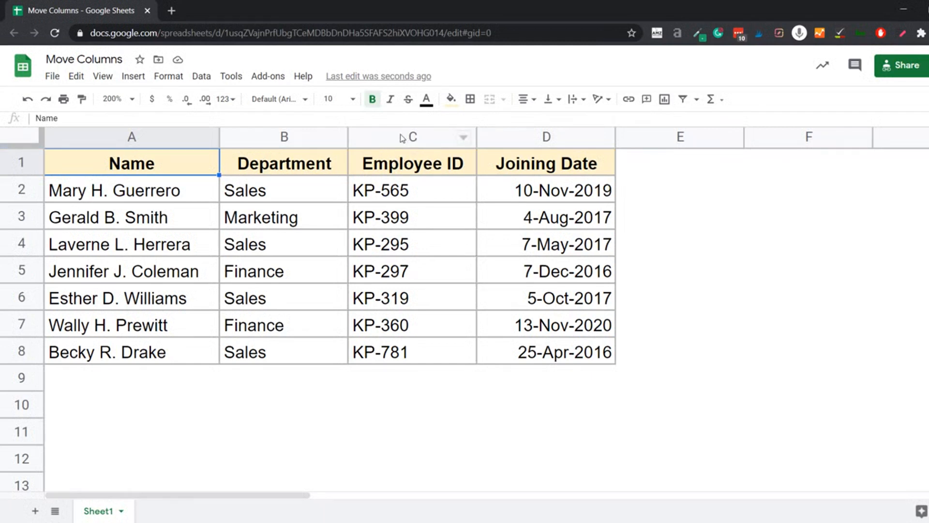
Drag the Employee ID column first before Department, then to the end after Joining Date.
left_click(410, 137)
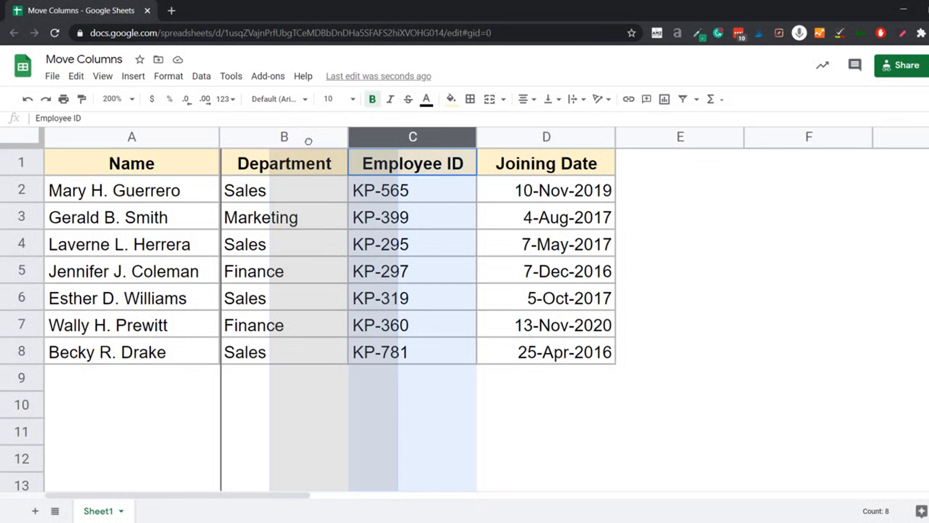
left_click_drag(412, 137, 284, 136)
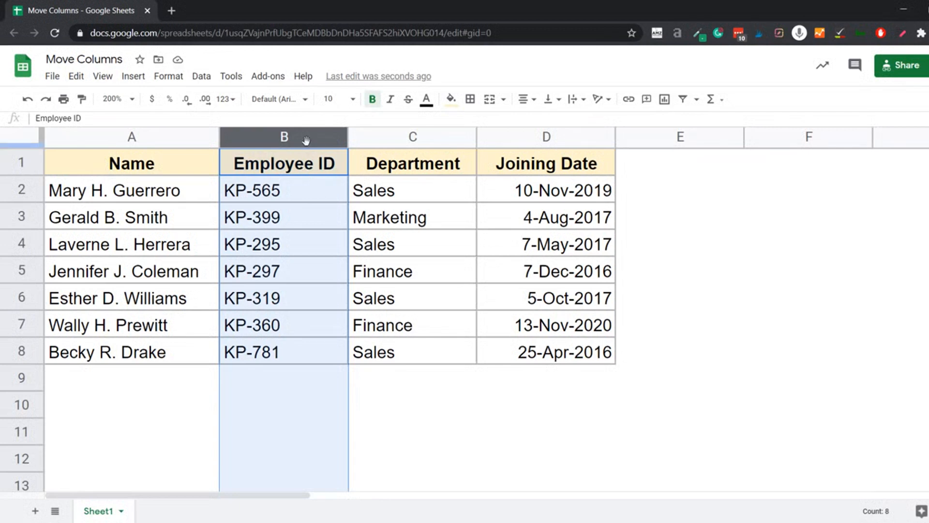
mouse_move(304, 137)
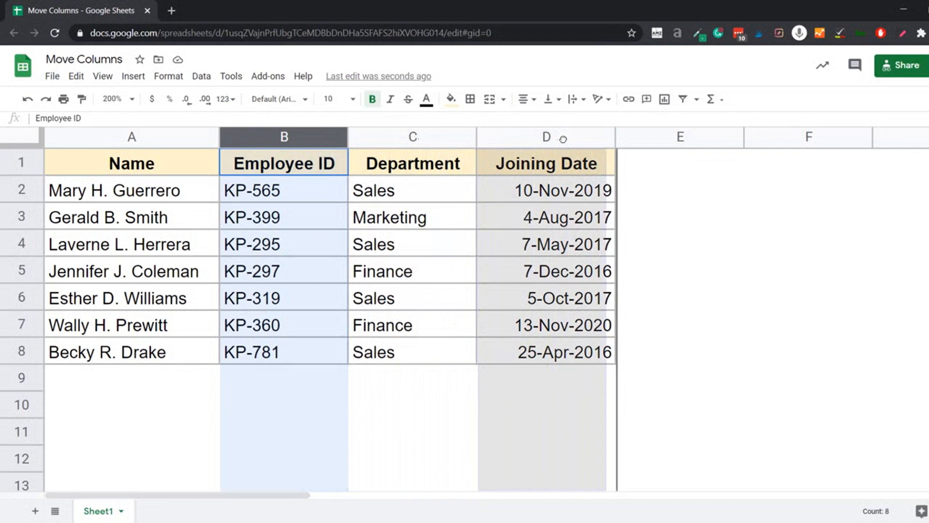
left_click_drag(284, 137, 551, 136)
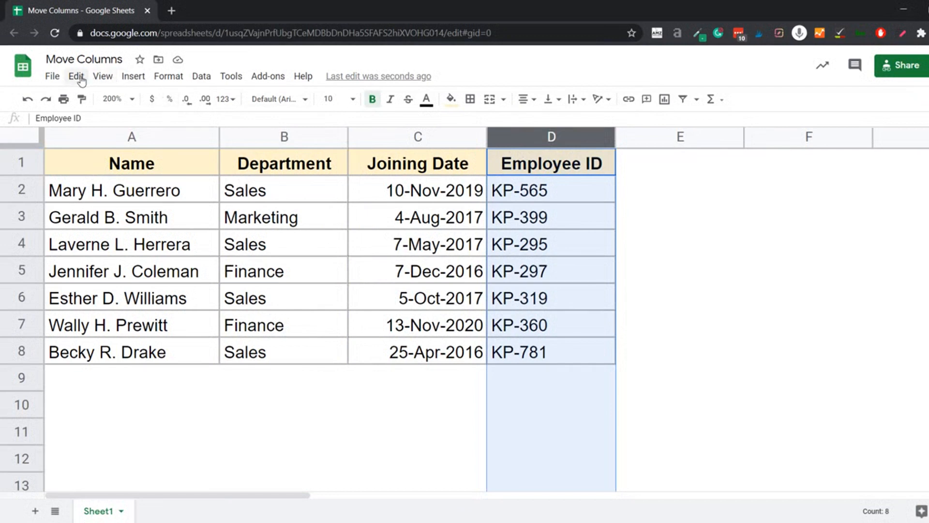
Use Edit > Move column left to put Employee ID between Department and Joining Date.
left_click(75, 75)
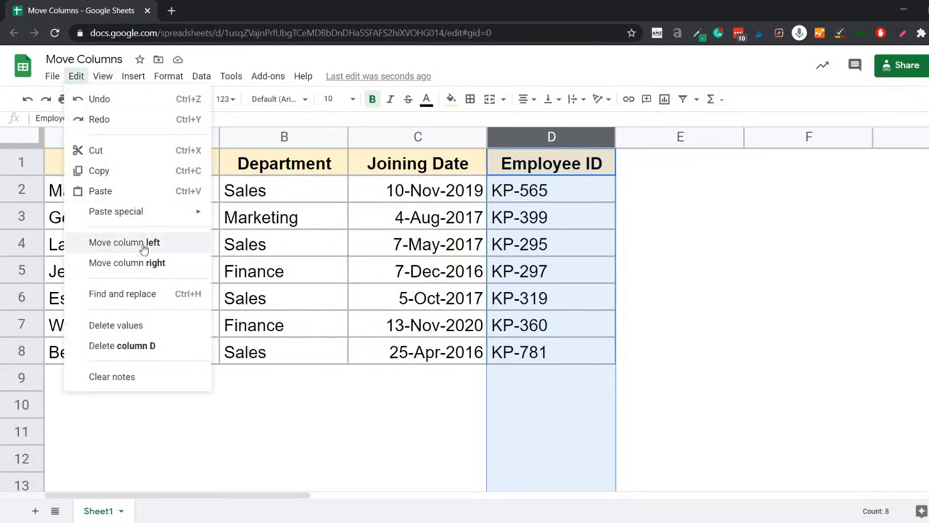
mouse_move(147, 250)
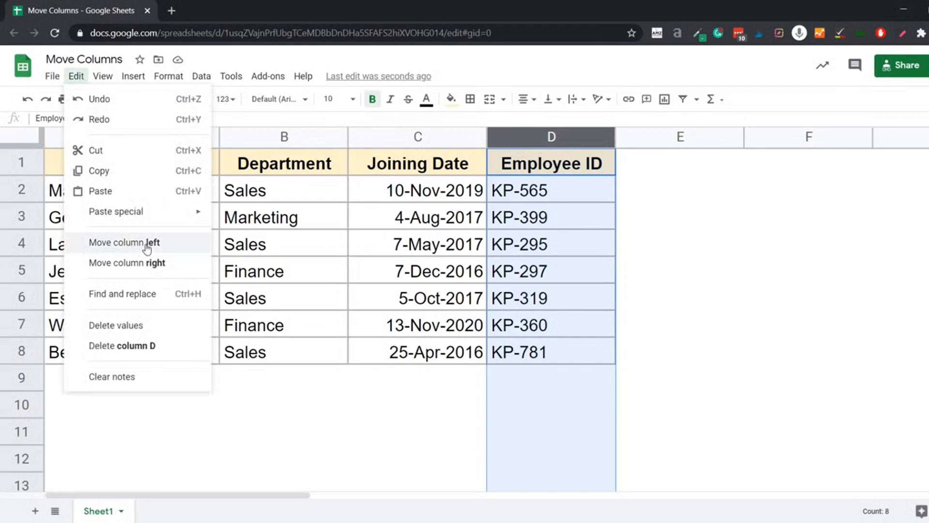
left_click(124, 242)
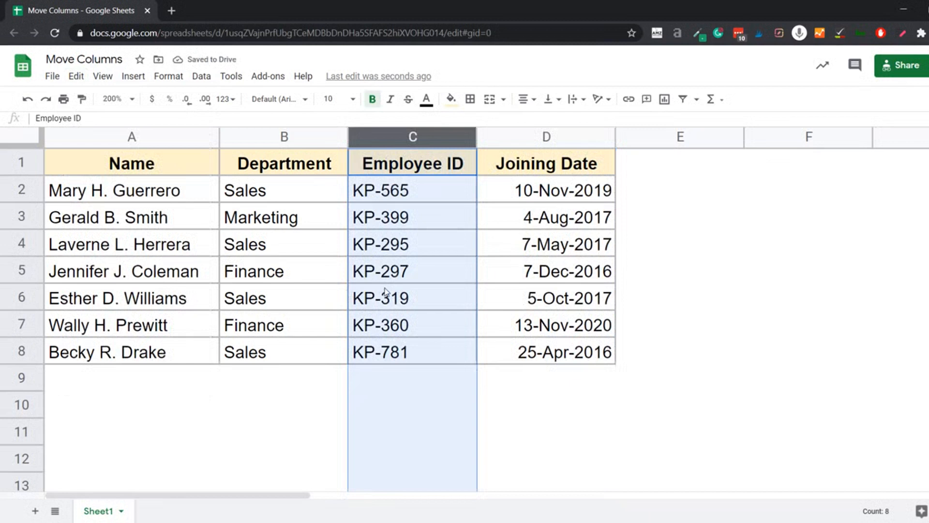
mouse_move(435, 164)
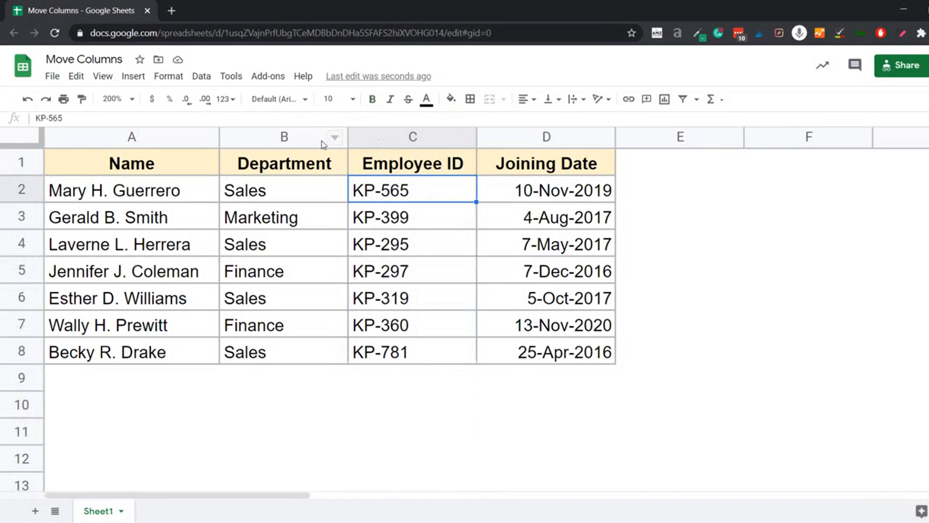
mouse_move(311, 143)
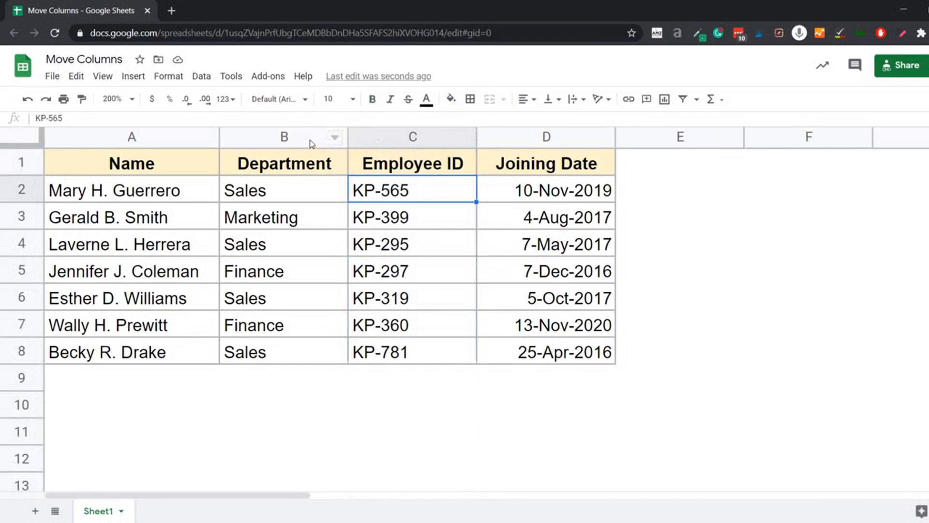
mouse_move(299, 141)
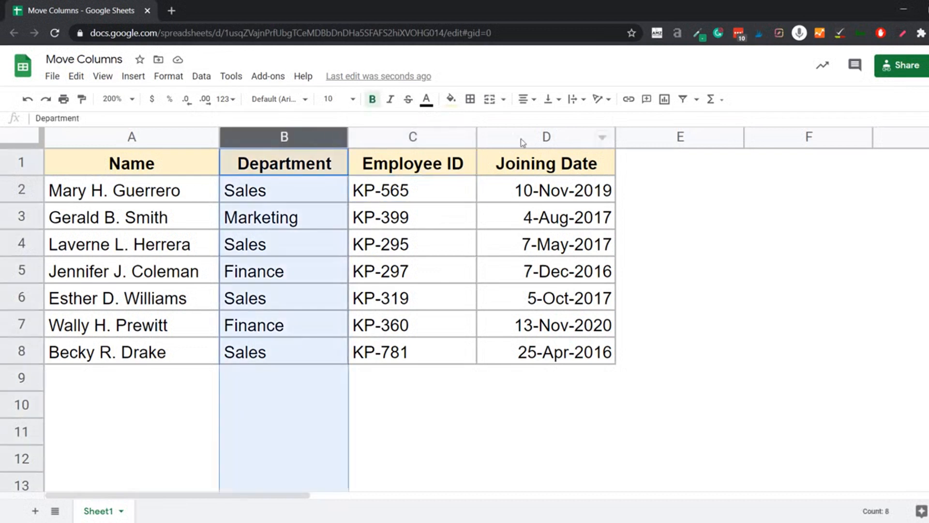
left_click(546, 138)
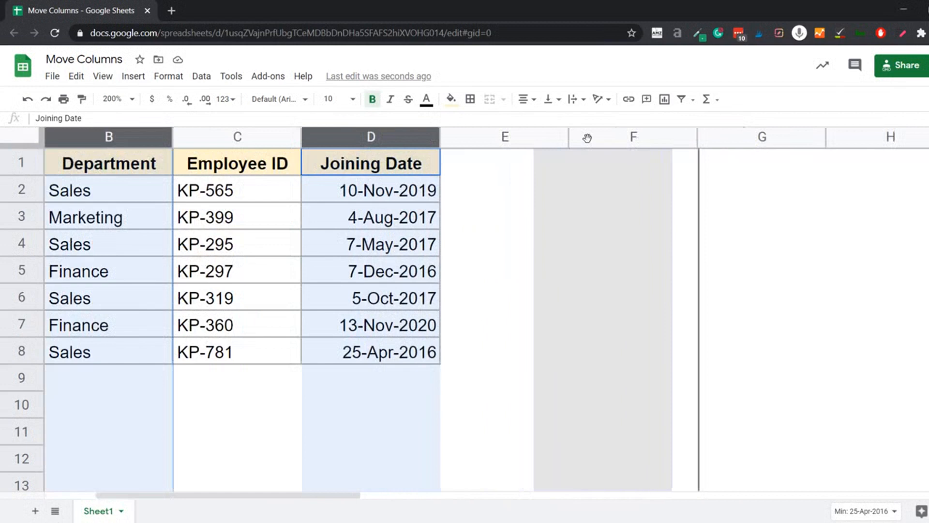
left_click_drag(371, 136, 627, 136)
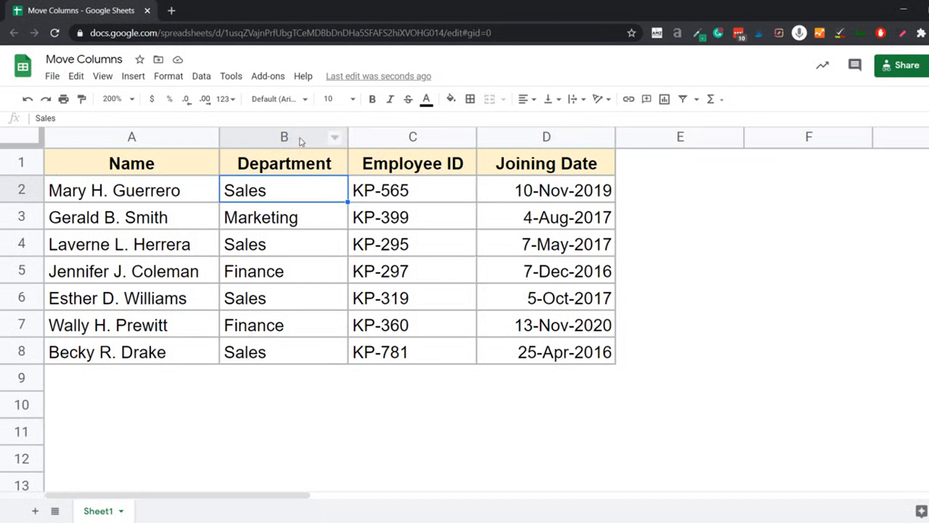
left_click(282, 137)
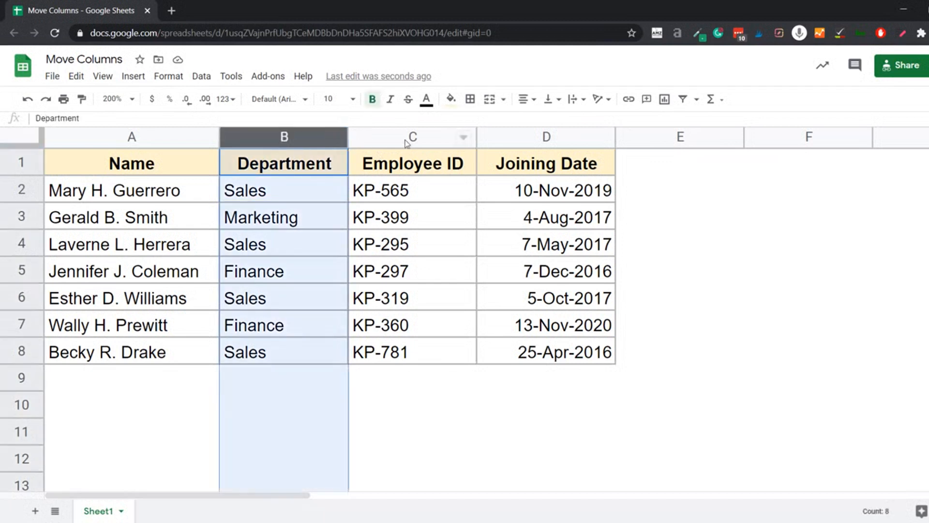
left_click(412, 137)
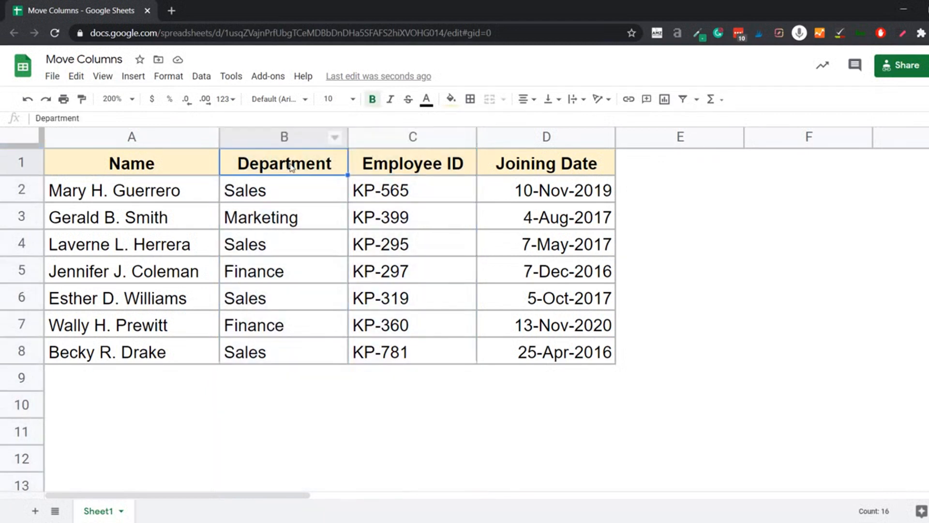
mouse_move(400, 141)
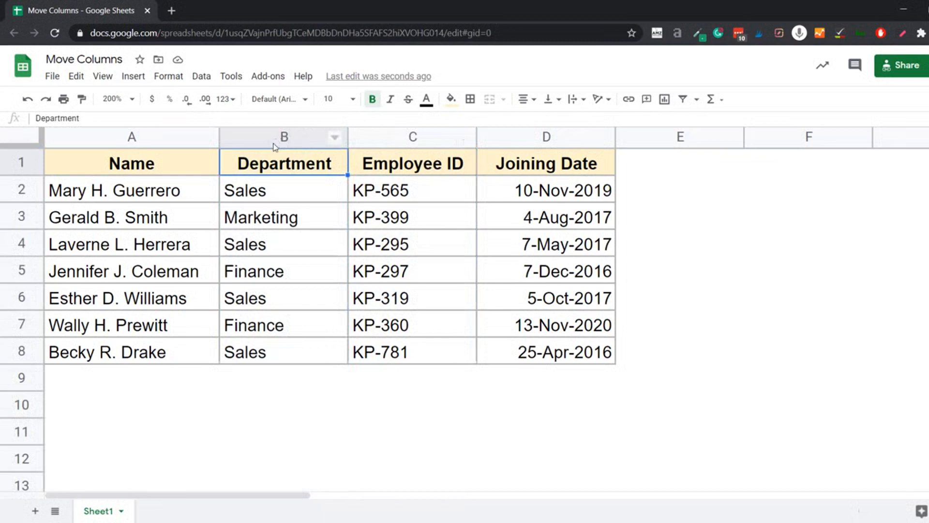
mouse_move(277, 139)
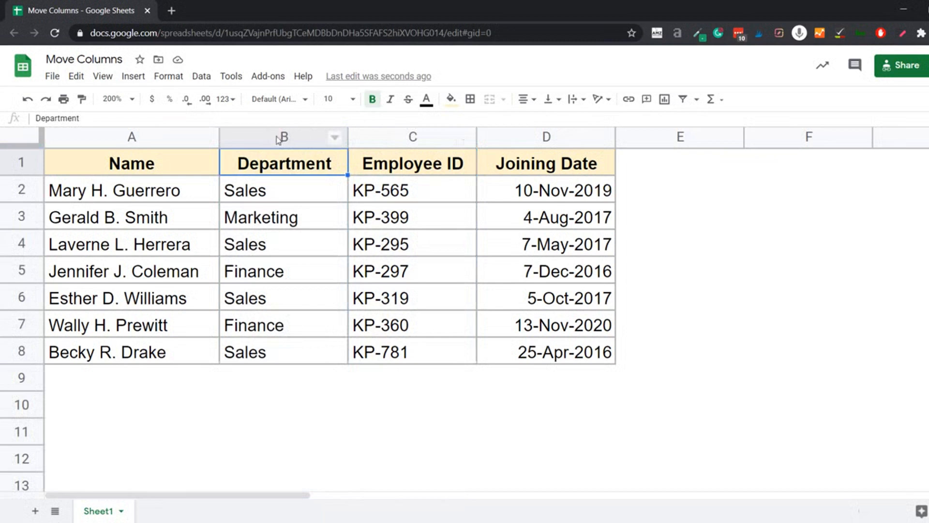
Drag the selected Department and Employee ID columns past Joining Date, giving Name, Joining Date, Department, Employee ID.
left_click_drag(284, 136, 412, 137)
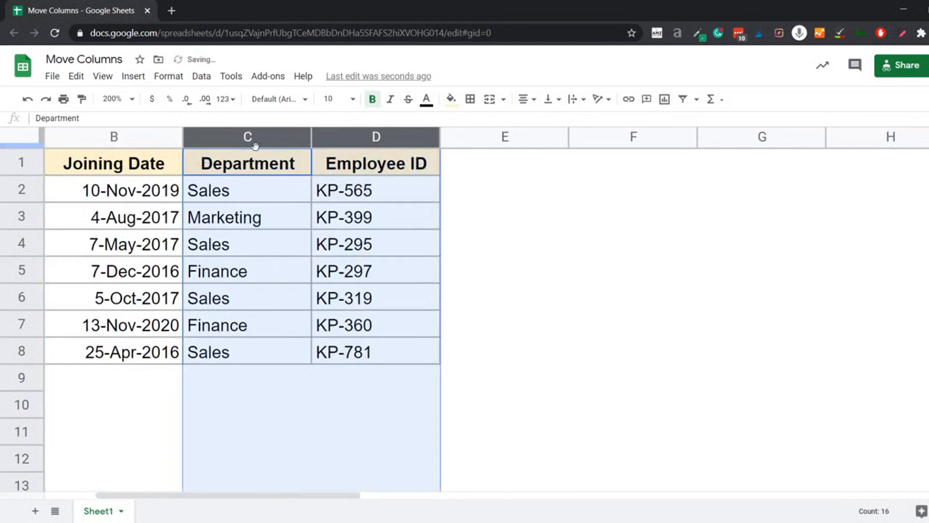
scroll("left", 3)
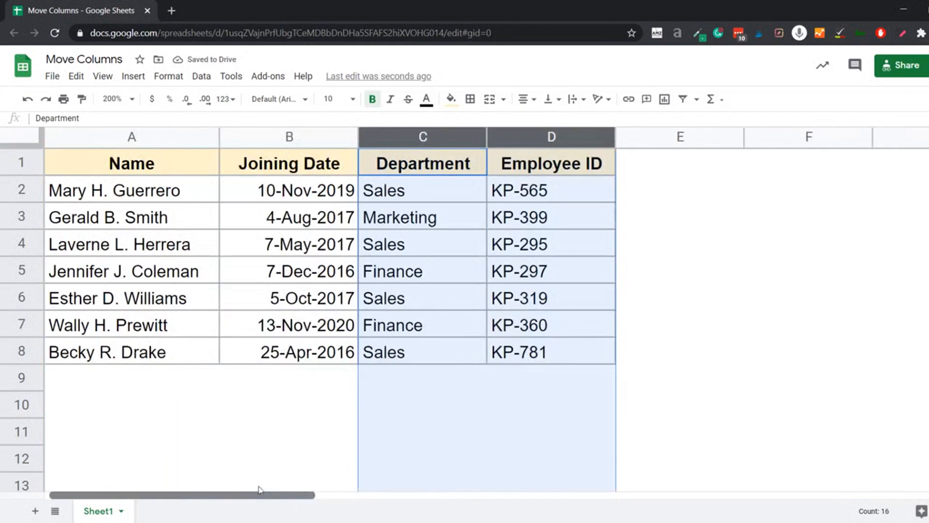
mouse_move(377, 407)
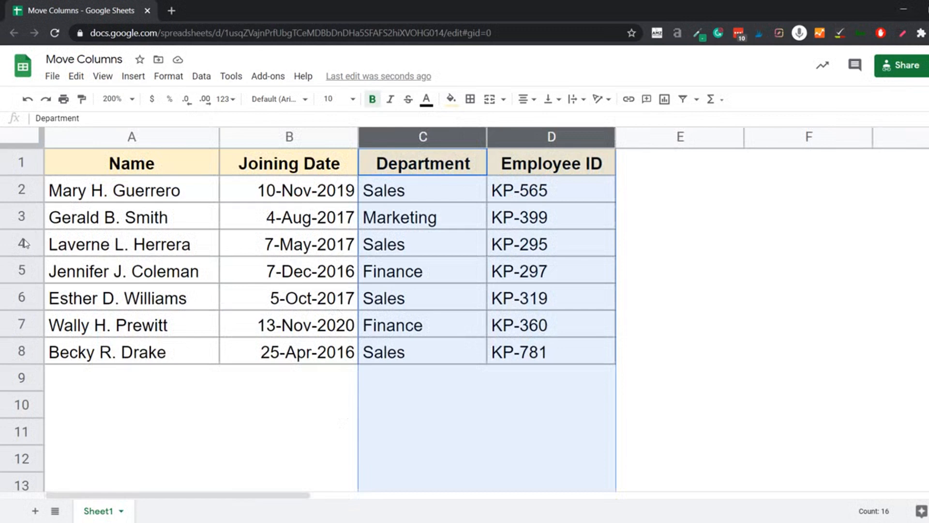
Drag the KP-295 row up above row 2 toward the top of the table.
left_click(21, 242)
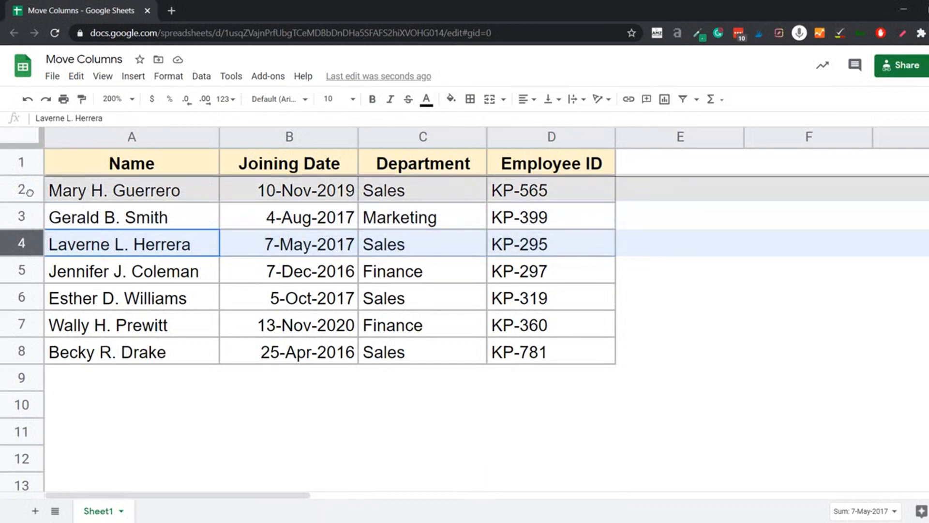
left_click_drag(22, 243, 22, 190)
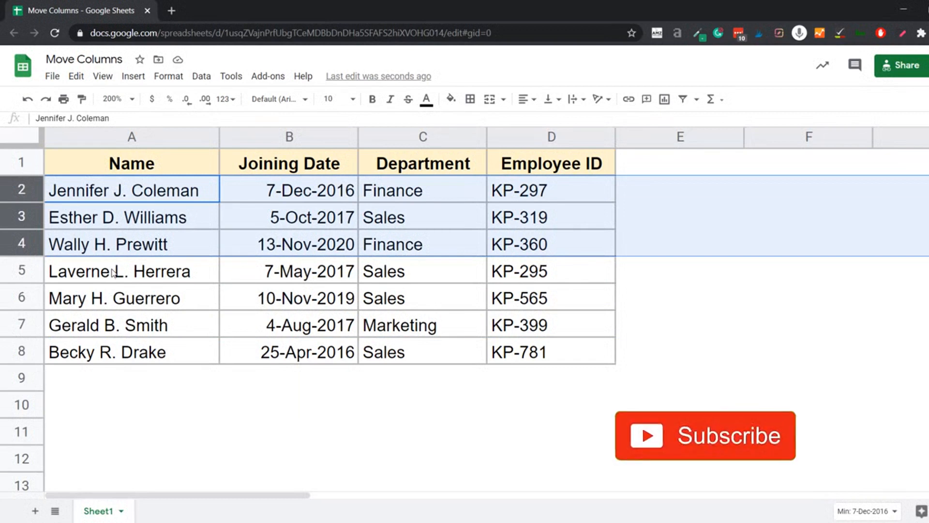
left_click(705, 436)
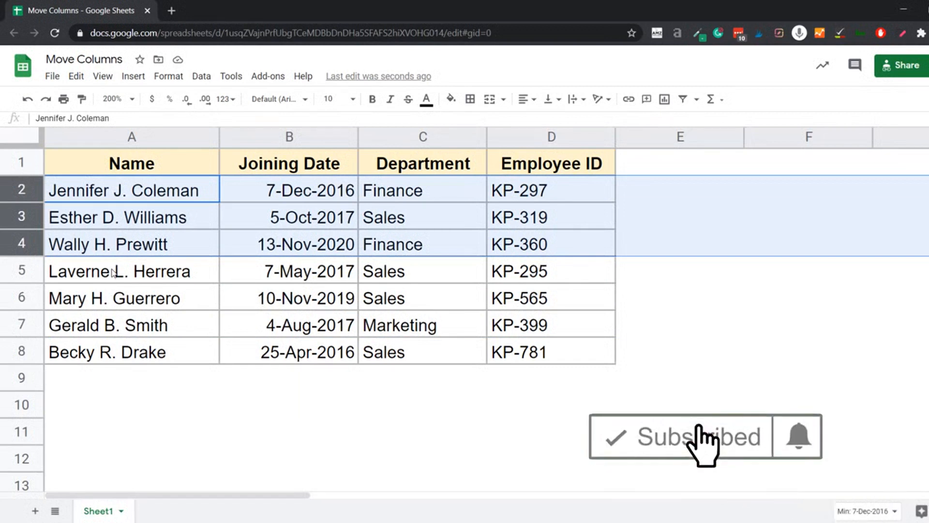